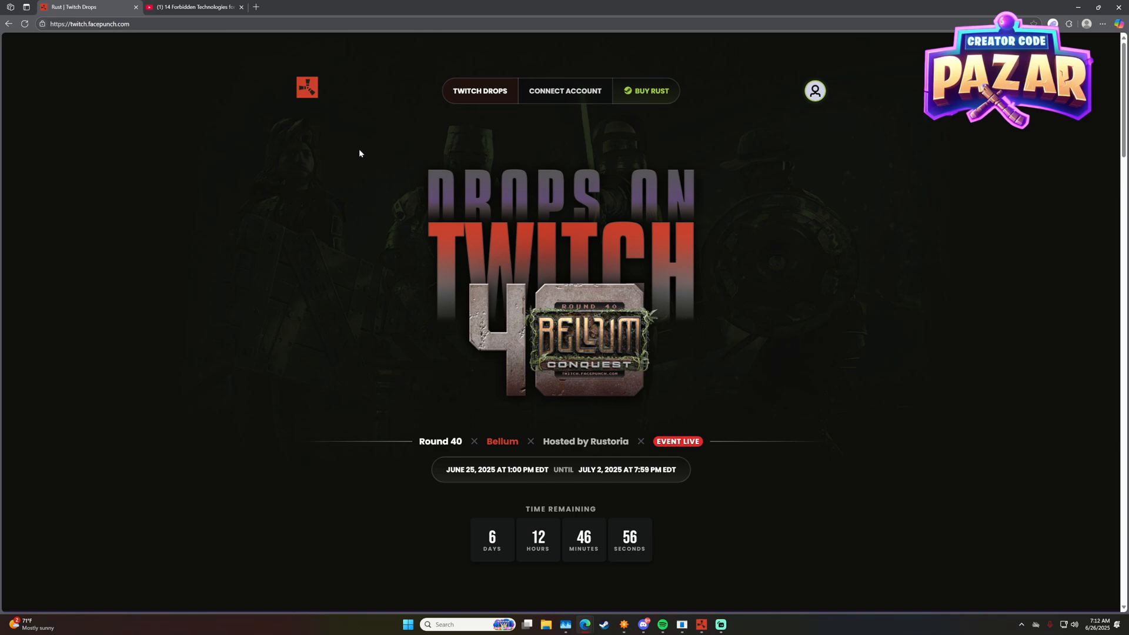
{"action": "mouse_move", "coordinate": [718, 606]}
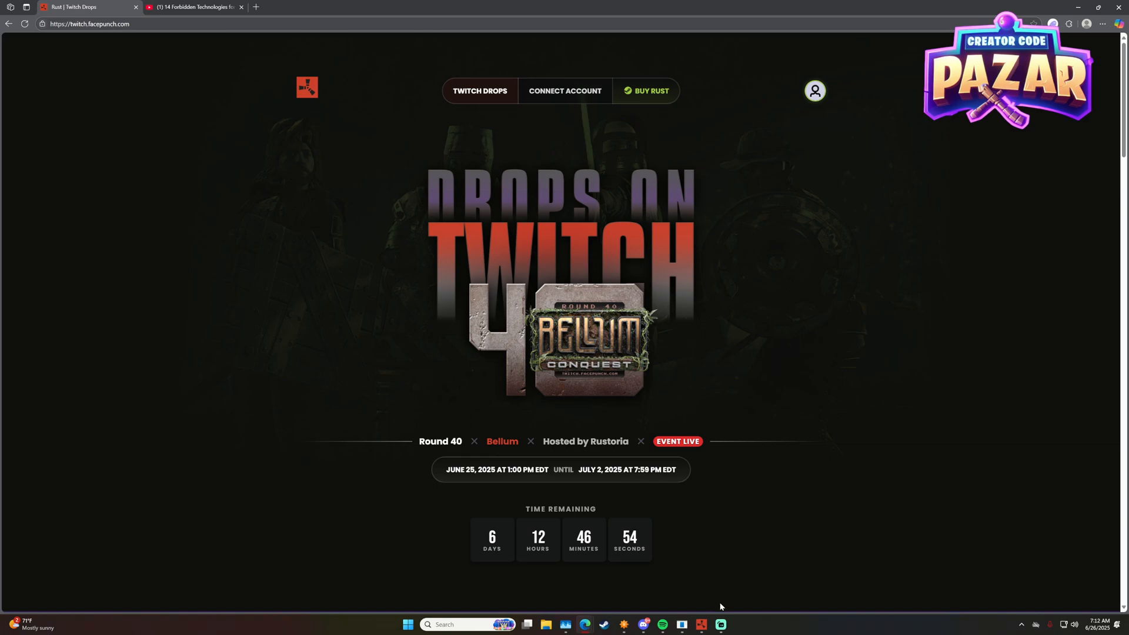
- Switch from the browser to the Rust game via the taskbar icon
{"action": "left_click", "coordinate": [718, 623]}
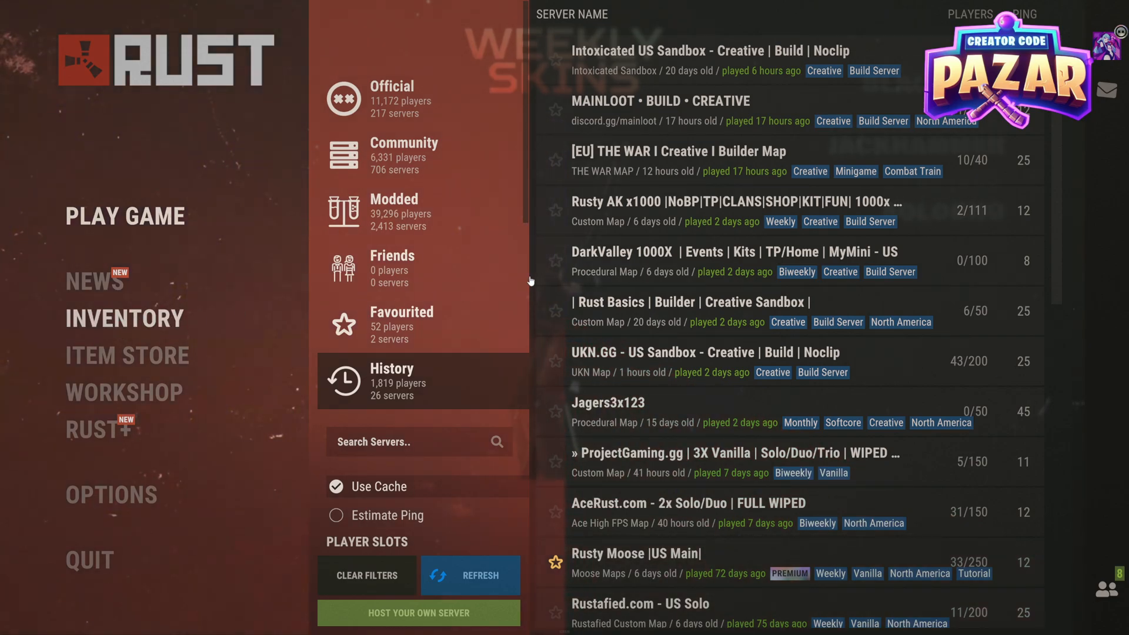
- Enter the Rust inventory and acknowledge the crafting warning with I UNDERSTAND
{"action": "left_click", "coordinate": [124, 319]}
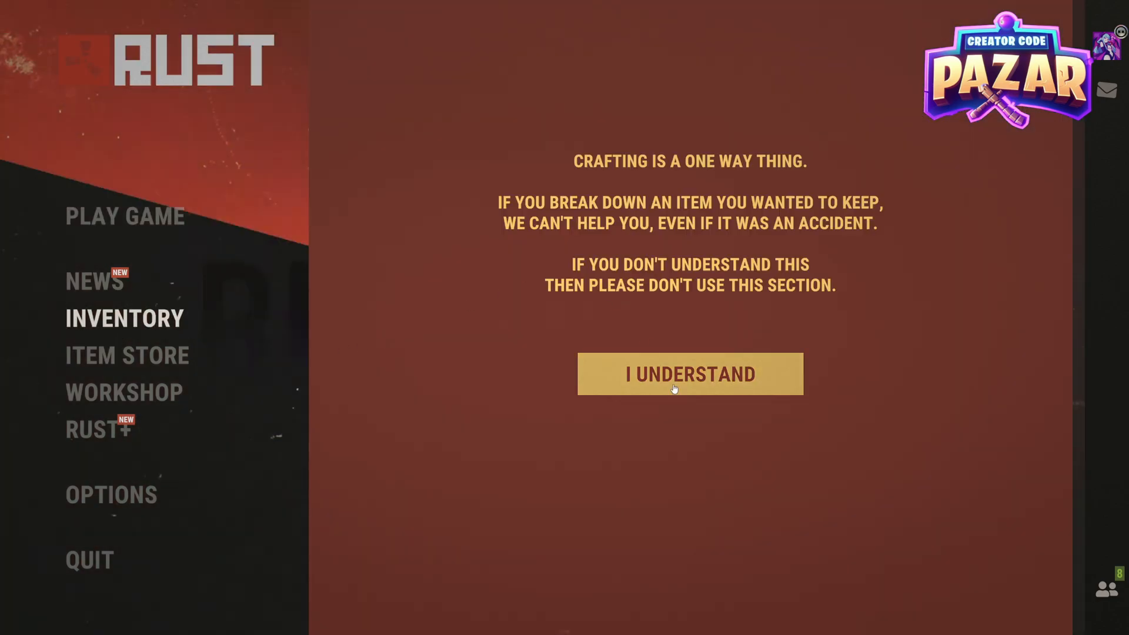
{"action": "left_click", "coordinate": [689, 374]}
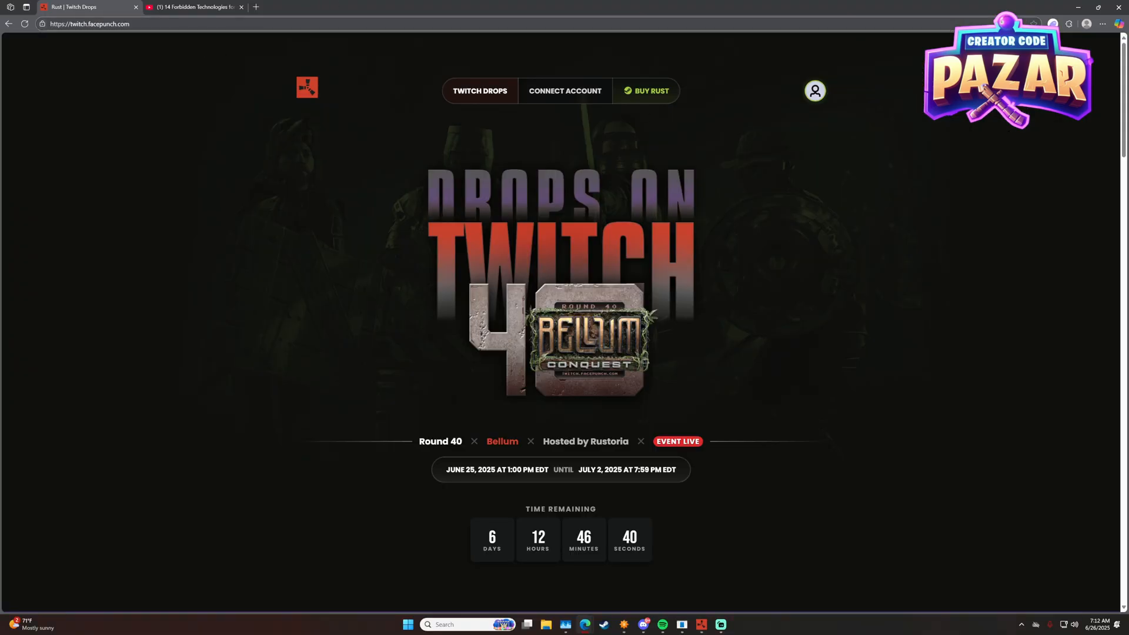
- Go to the Connect Account page and reach the paired Steam and Twitch accounts
{"action": "scroll", "scroll_direction": "down", "scroll_amount": 3}
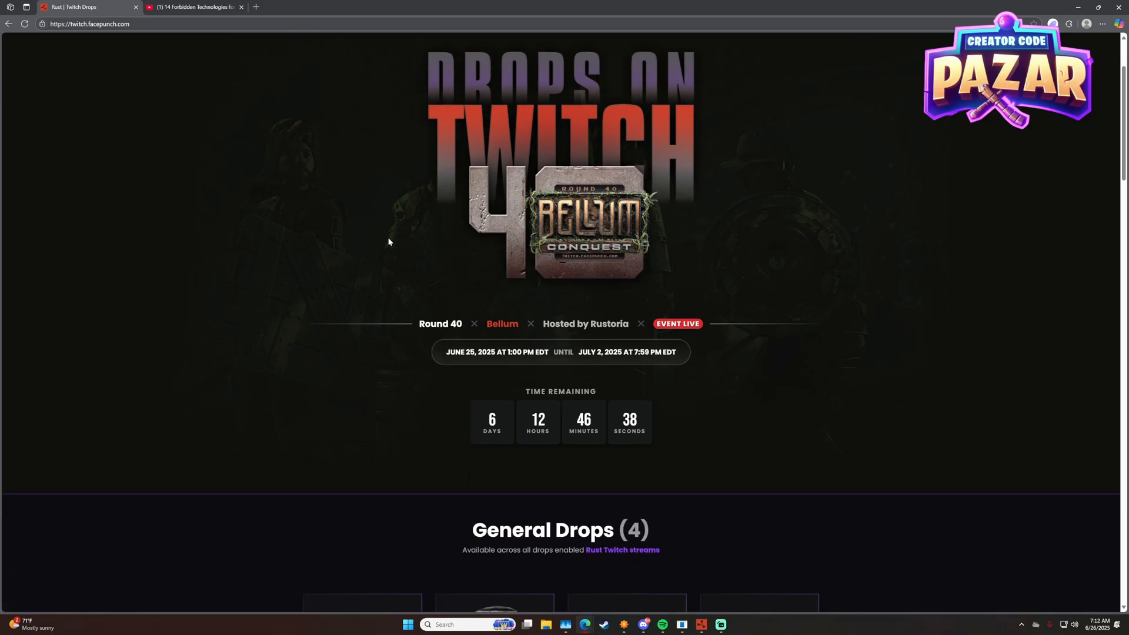
{"action": "scroll", "scroll_direction": "down", "scroll_amount": 3}
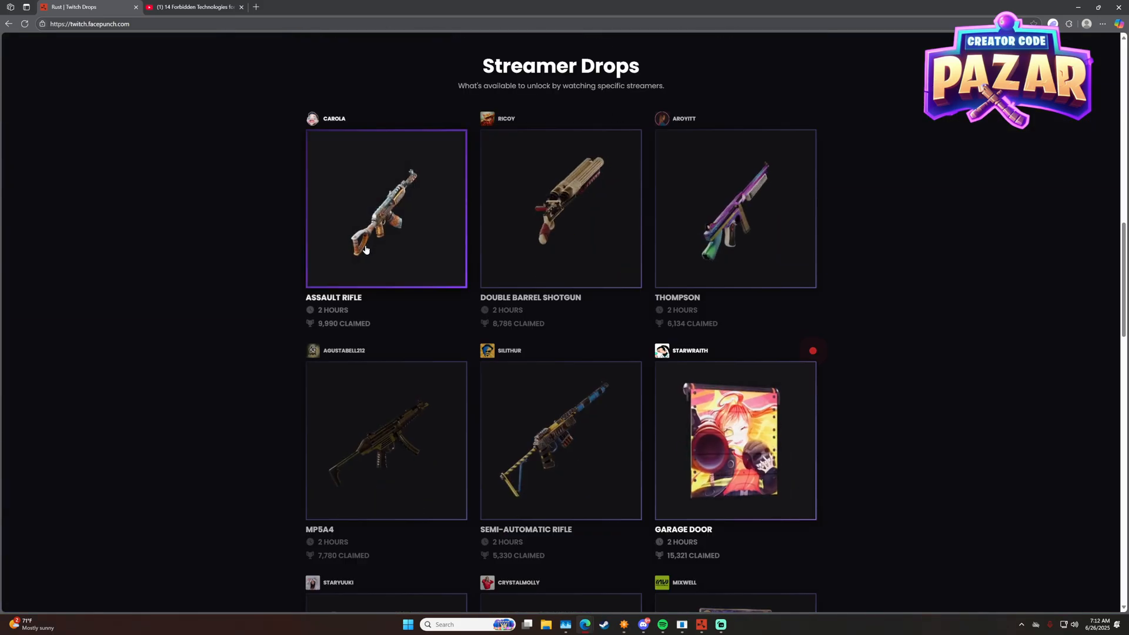
{"action": "scroll", "scroll_direction": "down", "scroll_amount": 3}
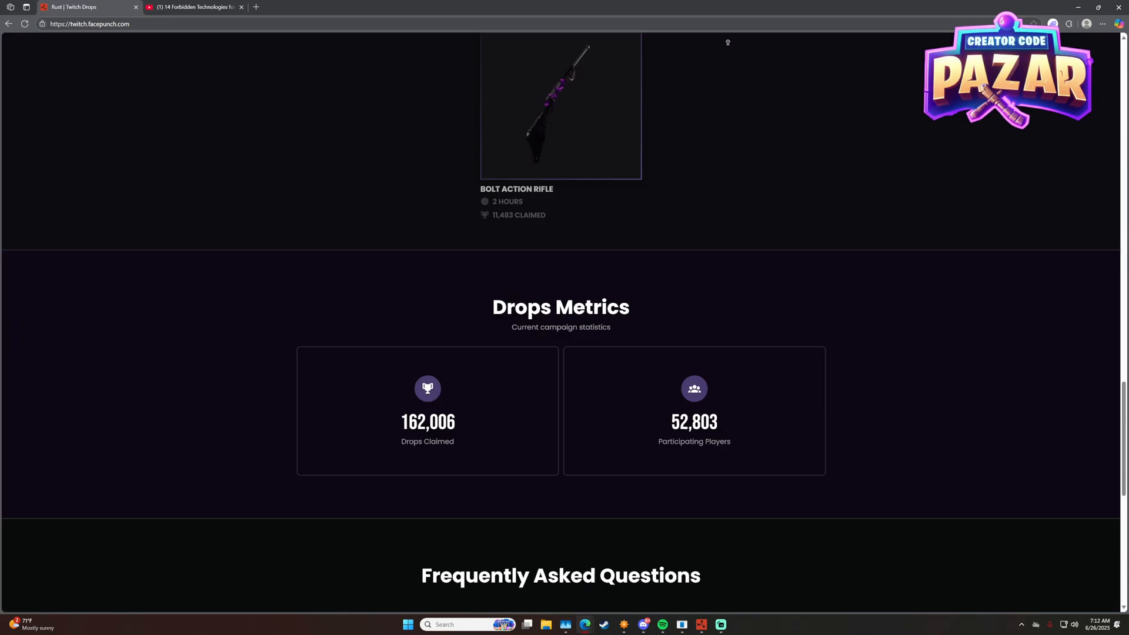
{"action": "left_click", "coordinate": [565, 91]}
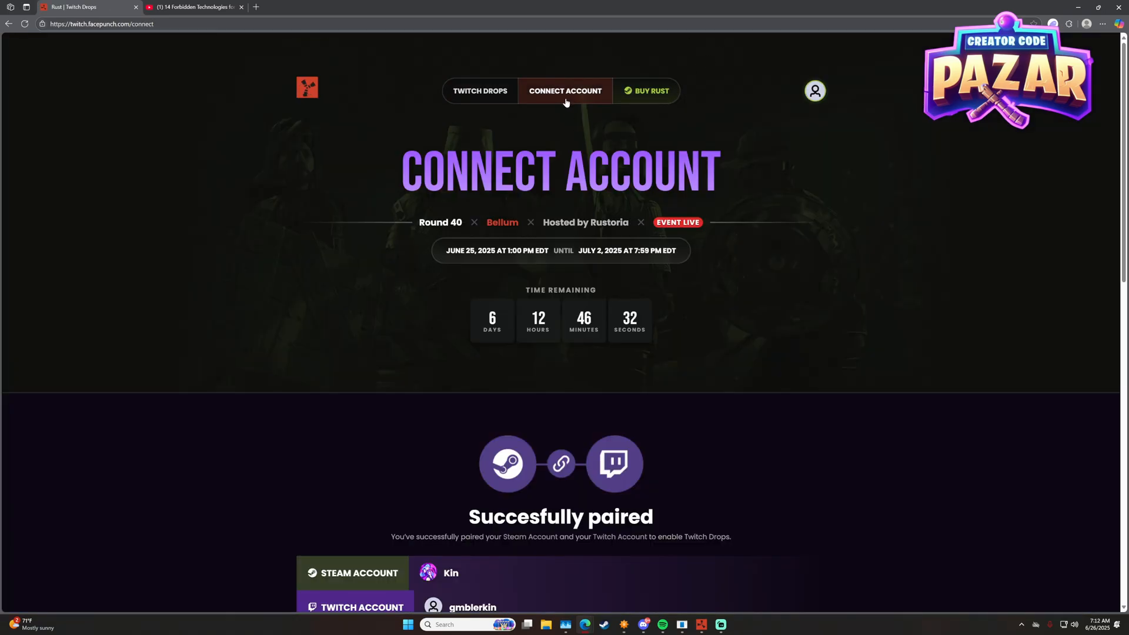
{"action": "scroll", "scroll_direction": "down", "scroll_amount": 3}
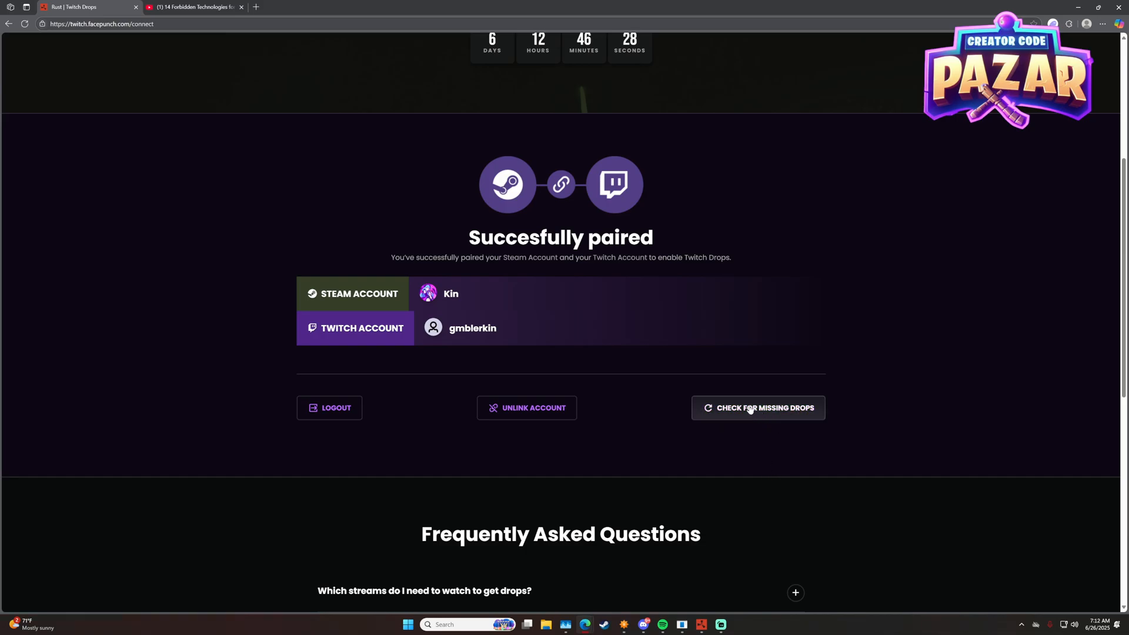
- Run Check For Missing Drops, getting the notice that all drops were already given
{"action": "left_click", "coordinate": [757, 408]}
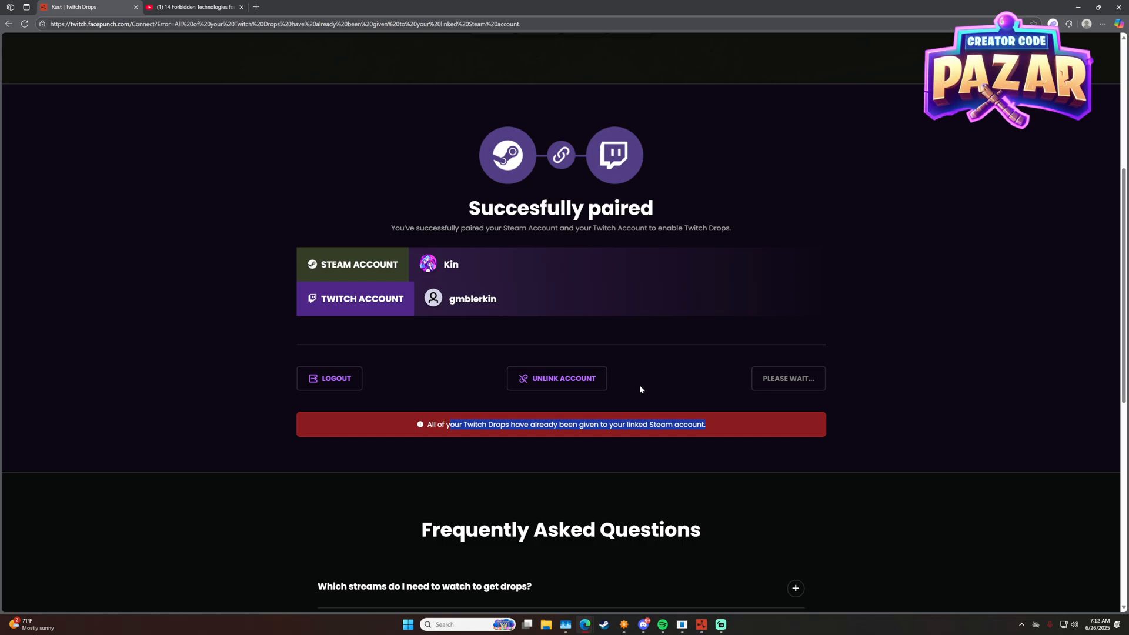
{"action": "mouse_move", "coordinate": [328, 296]}
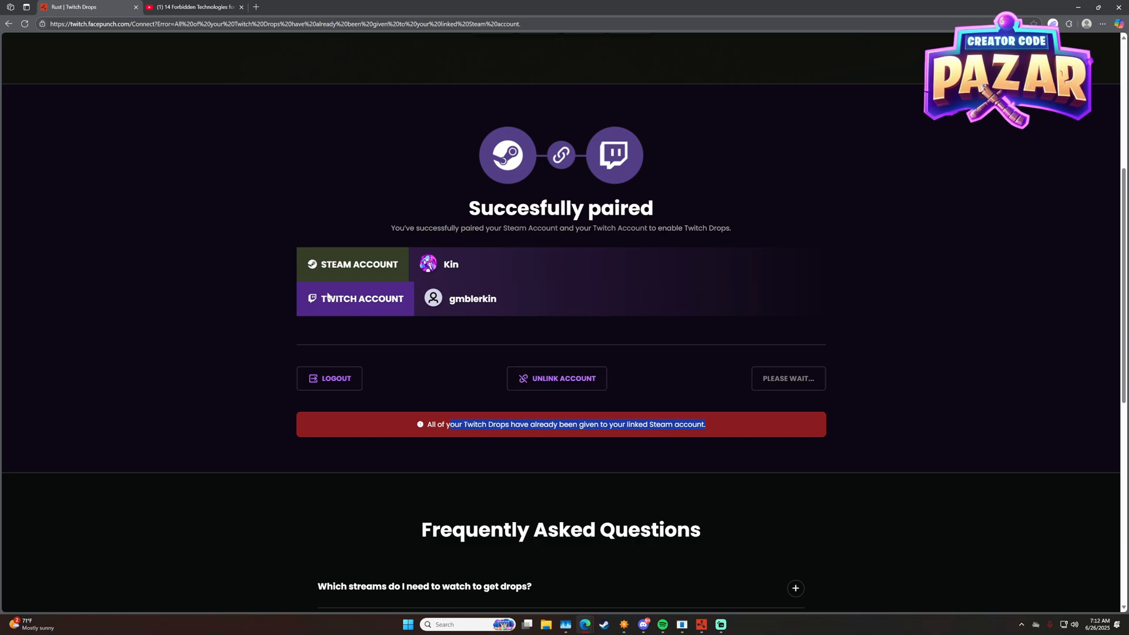
{"action": "mouse_move", "coordinate": [355, 293]}
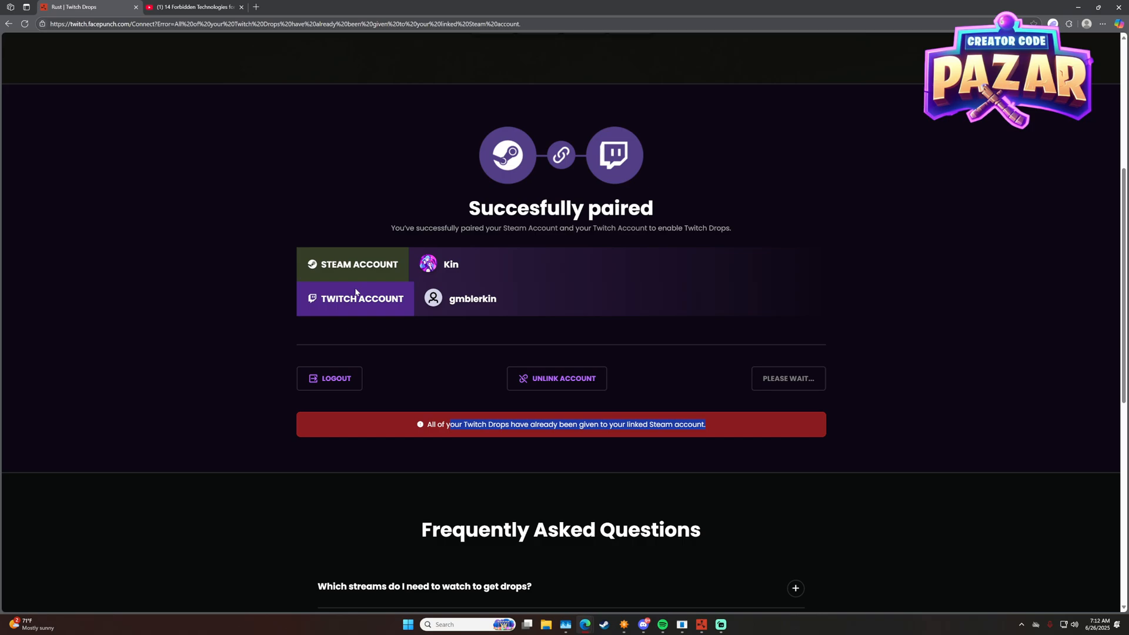
{"action": "mouse_move", "coordinate": [251, 291]}
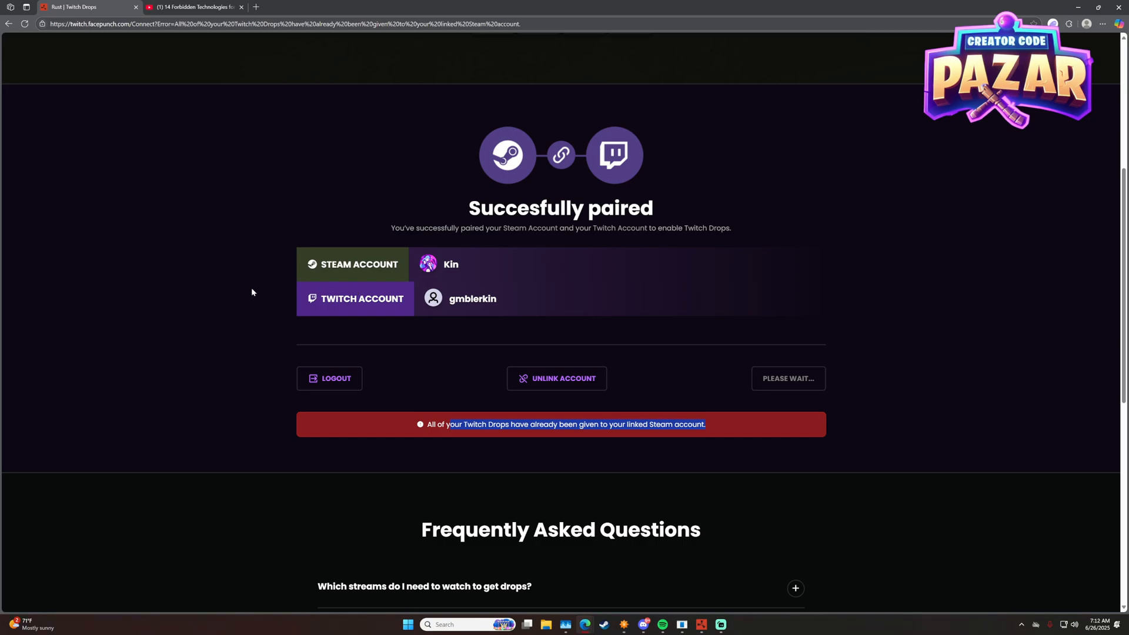
{"action": "mouse_move", "coordinate": [197, 209]}
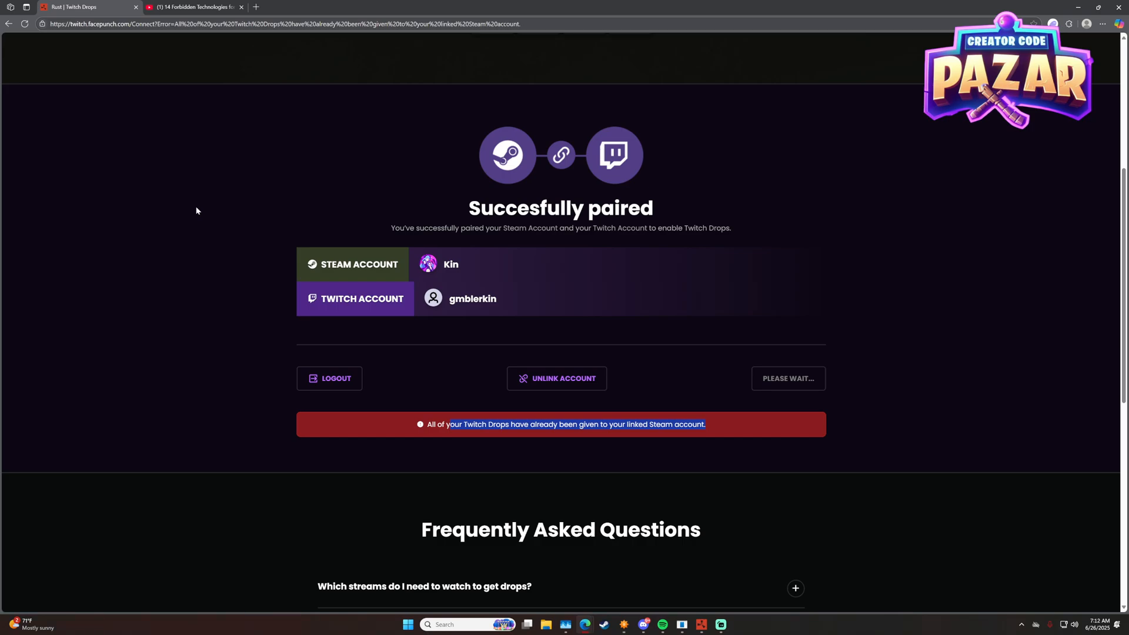
{"action": "mouse_move", "coordinate": [205, 215]}
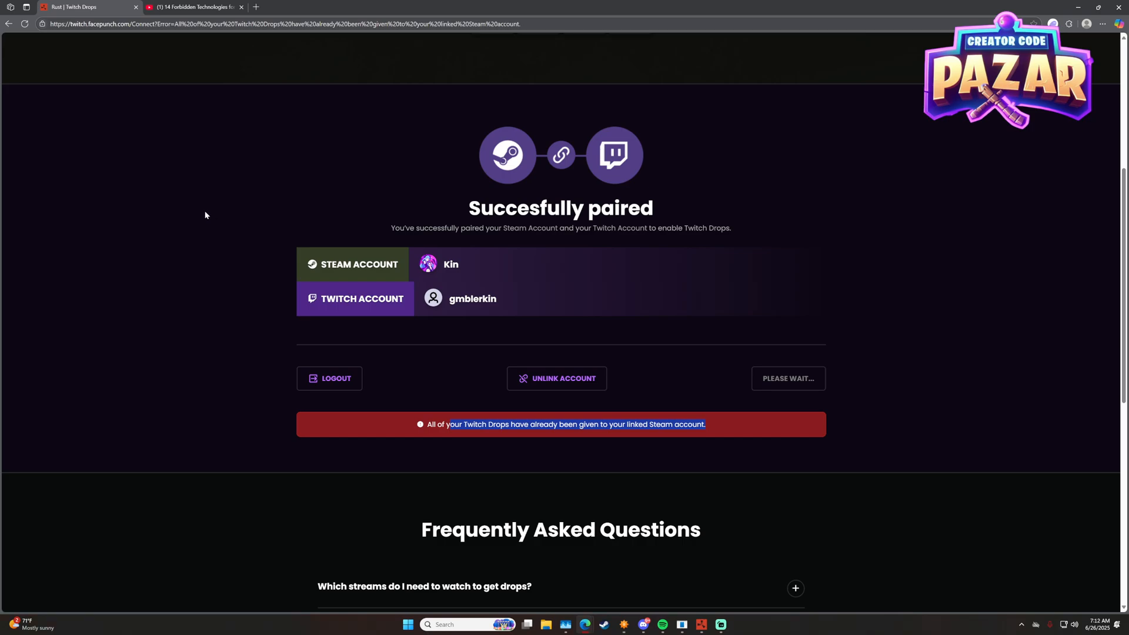